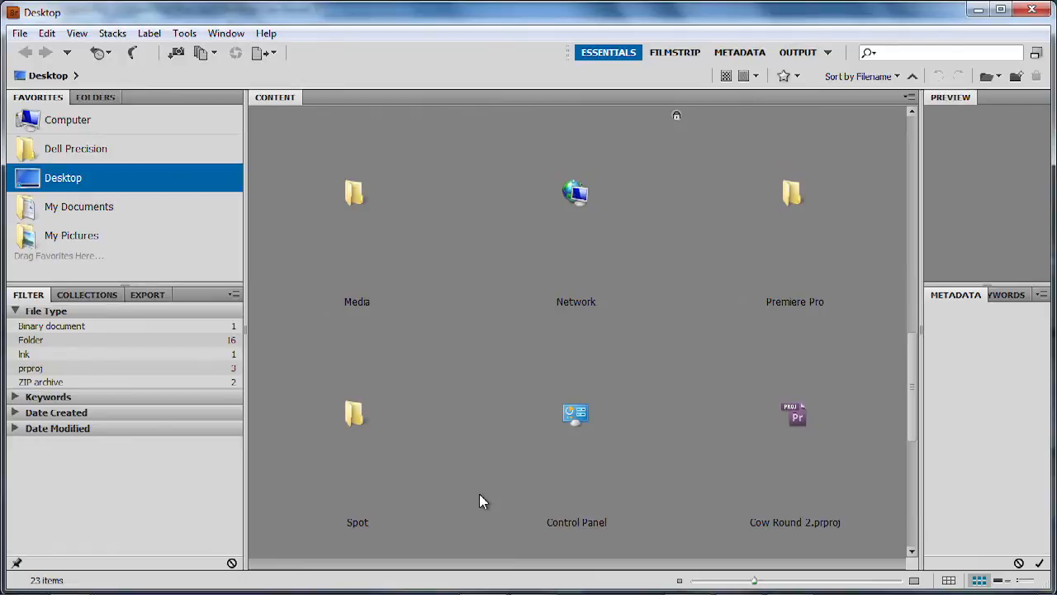
Step: Open the Premiere Pro folder, preview clips in Filmstrip, then view details in Metadata workspace
double_click(794, 192)
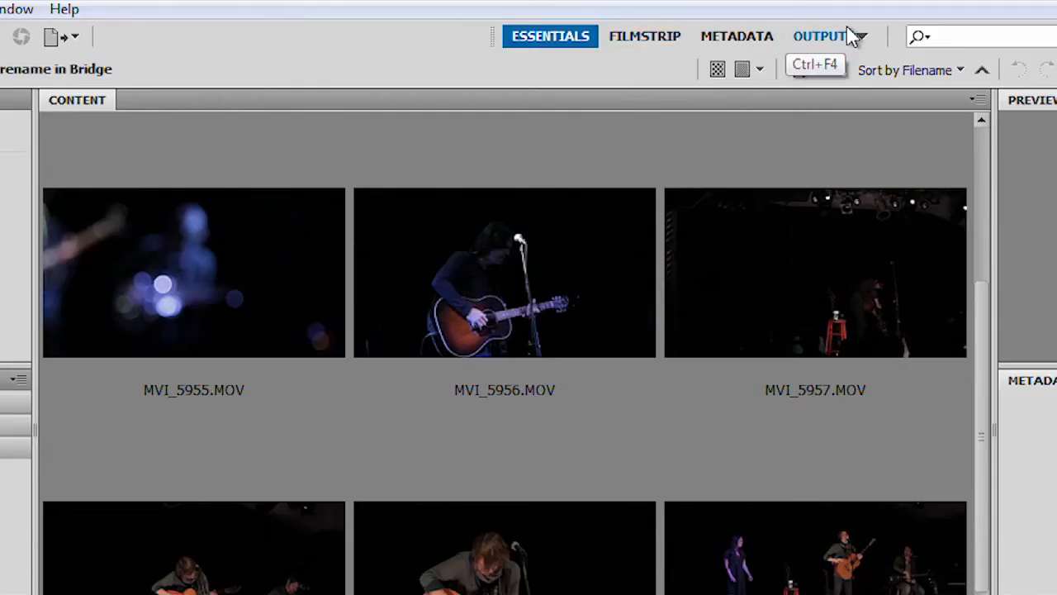
click(644, 35)
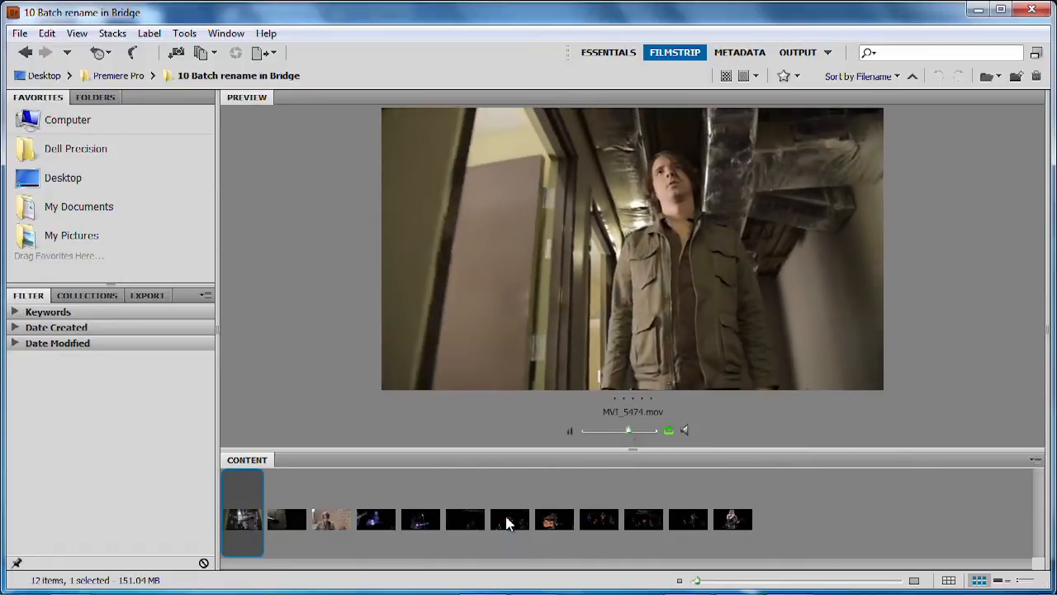
click(509, 519)
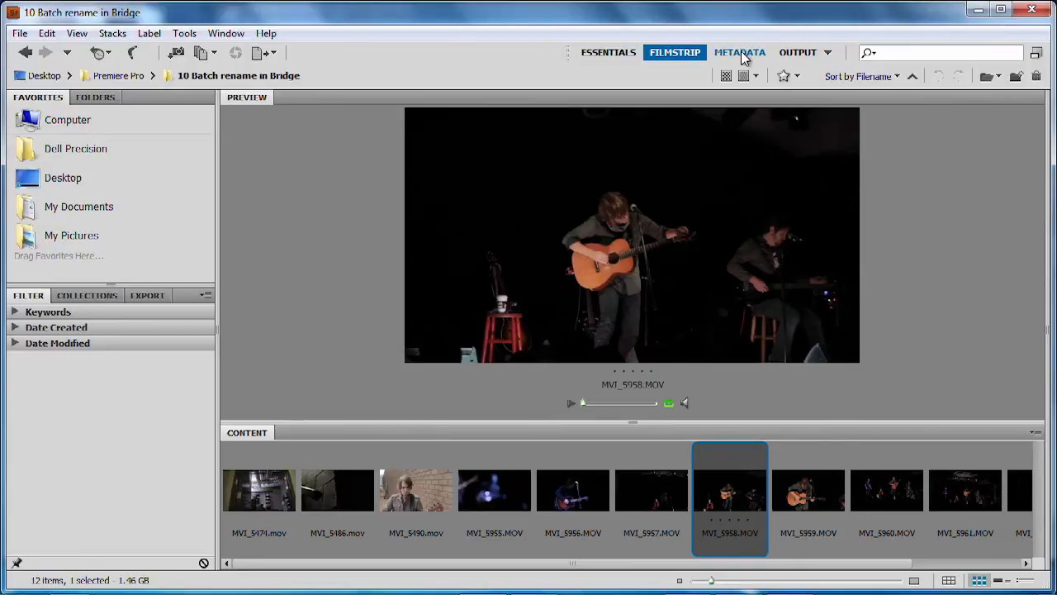
click(739, 52)
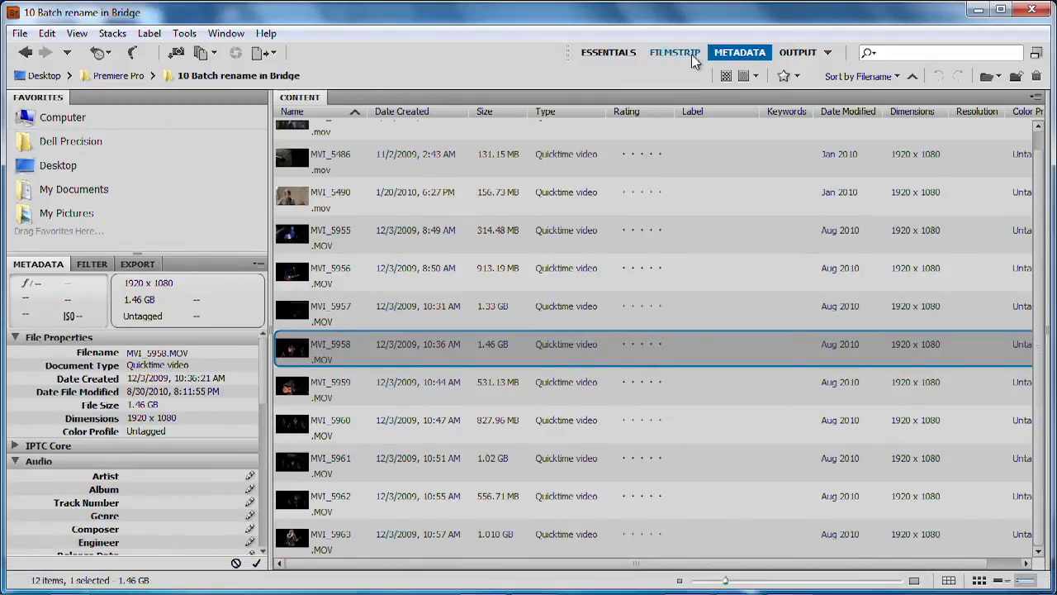
Step: Return to the Essentials grid and select clips MVI_5955 through MVI_5963
click(608, 52)
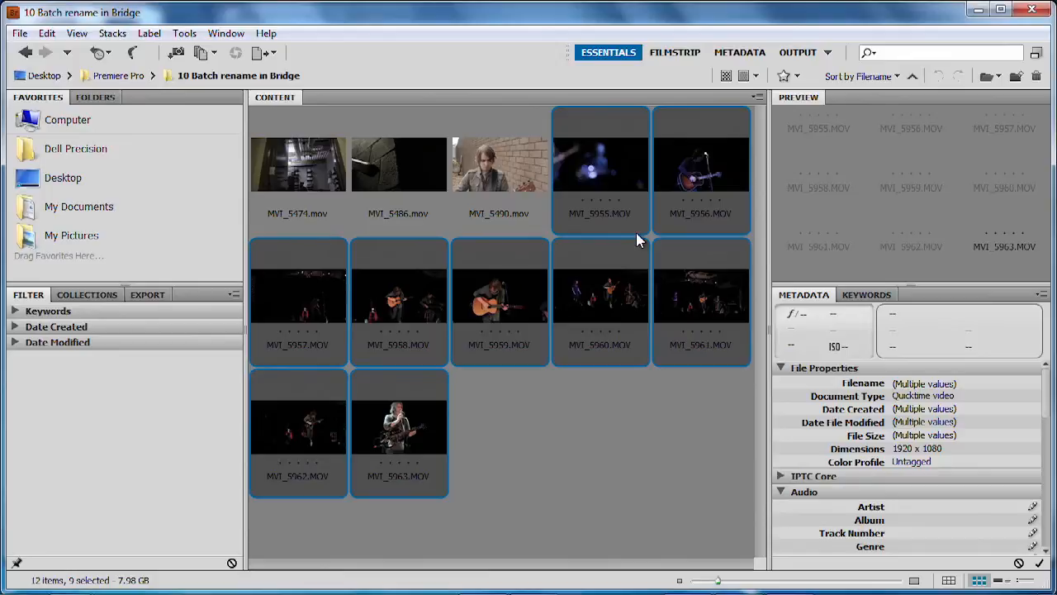
click(183, 33)
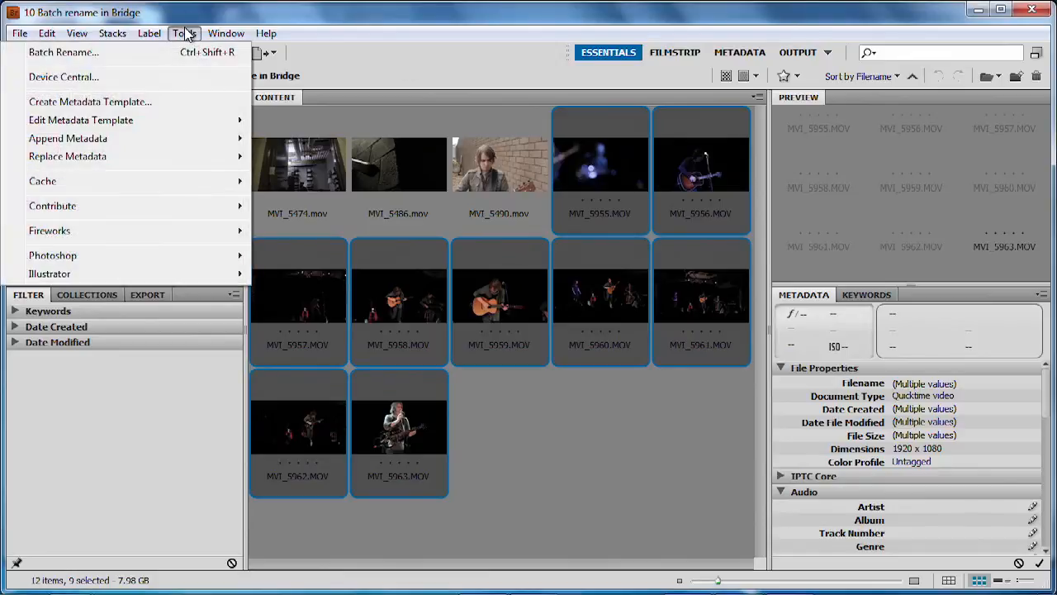
Step: Start Batch Rename and replace the Project_ text prefix with LB_Concert_
click(63, 52)
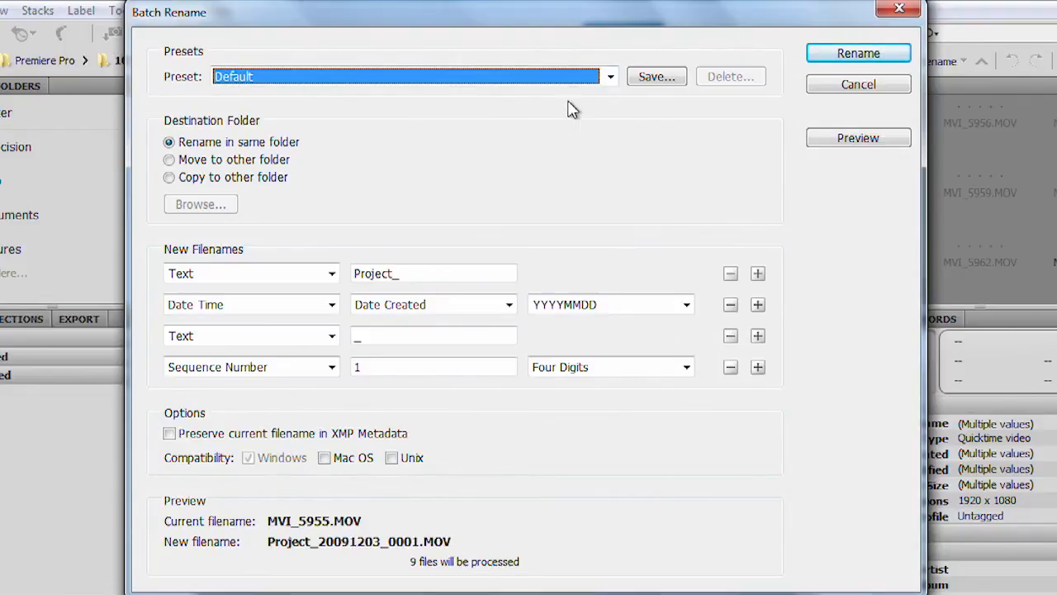
mouse_move(213, 163)
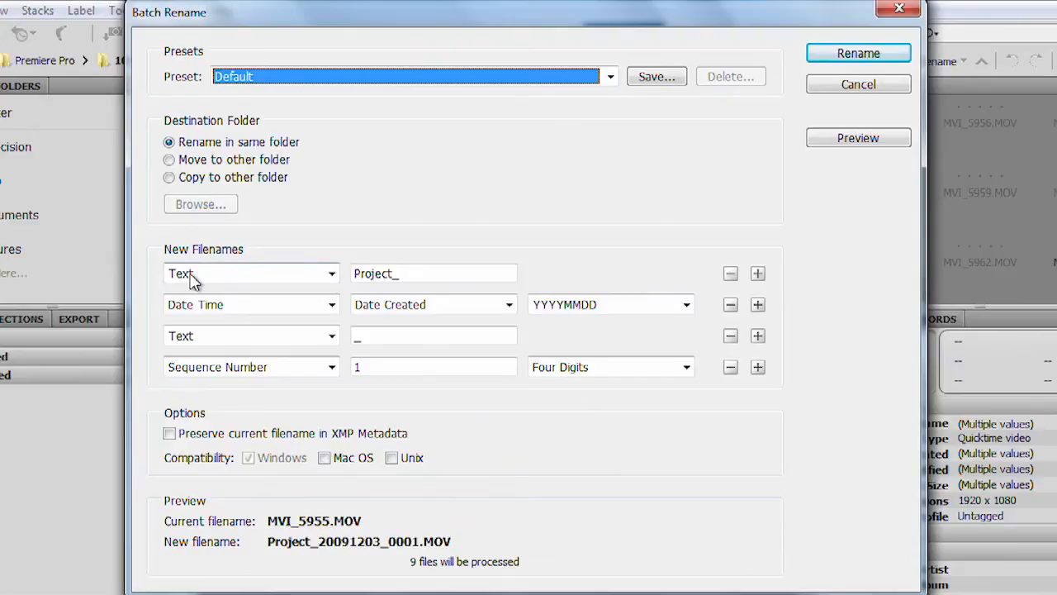
triple_click(434, 274)
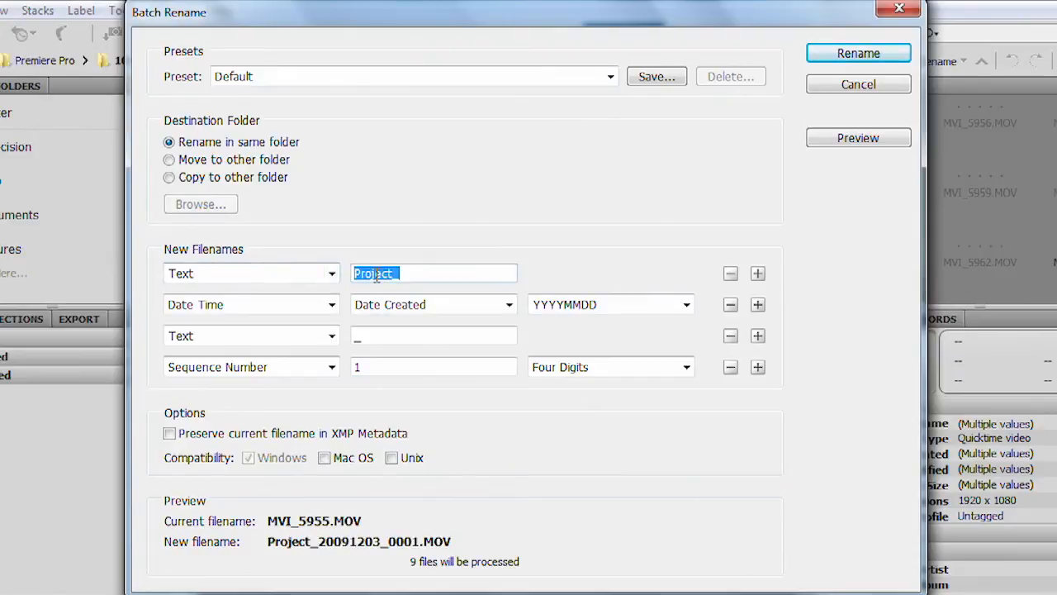
text(L)
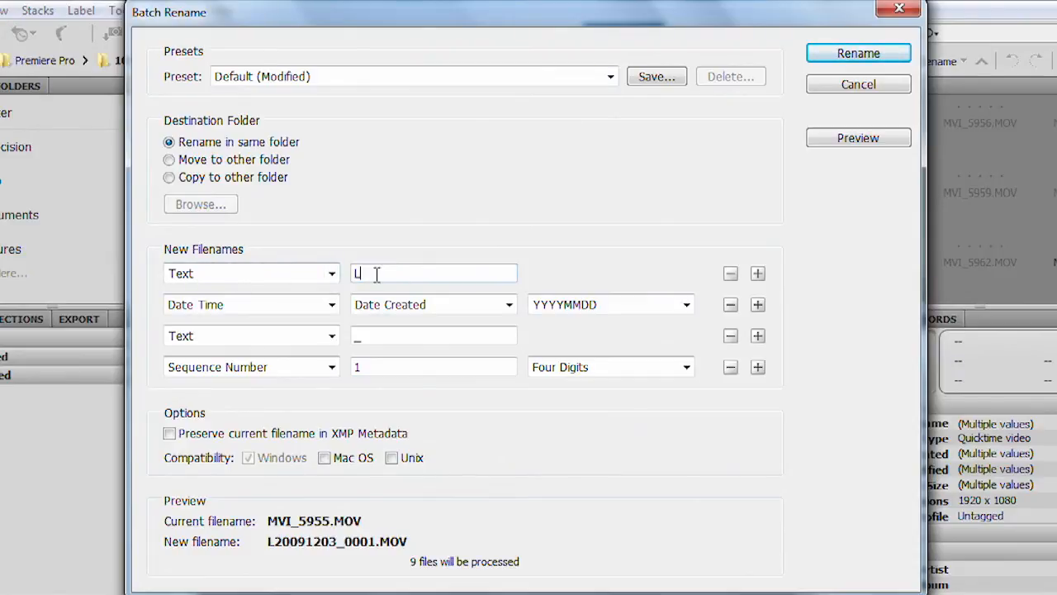
text(B_)
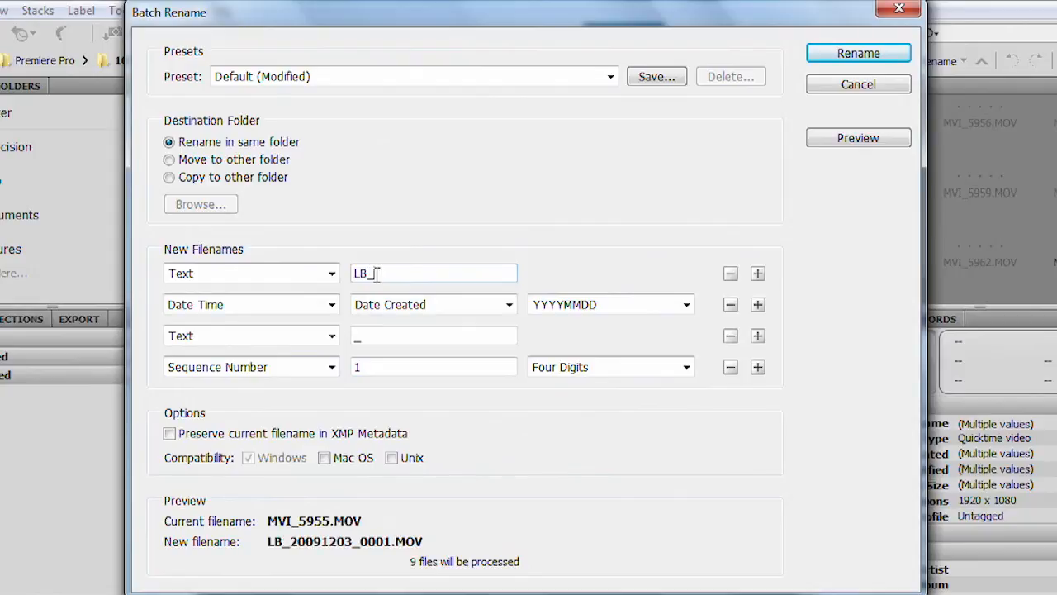
text(Concert)
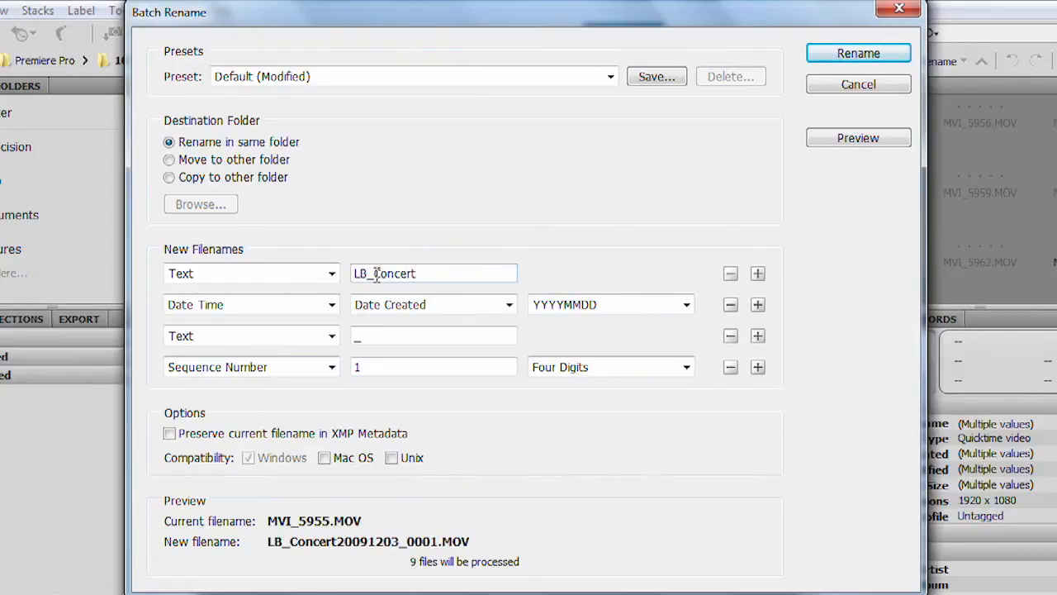
text(_)
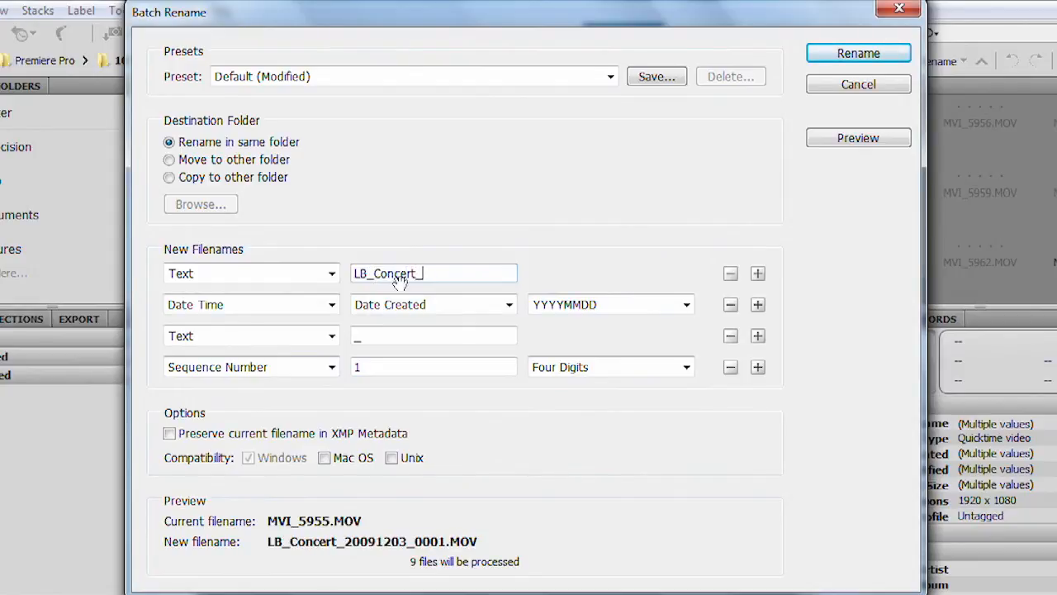
mouse_move(322, 321)
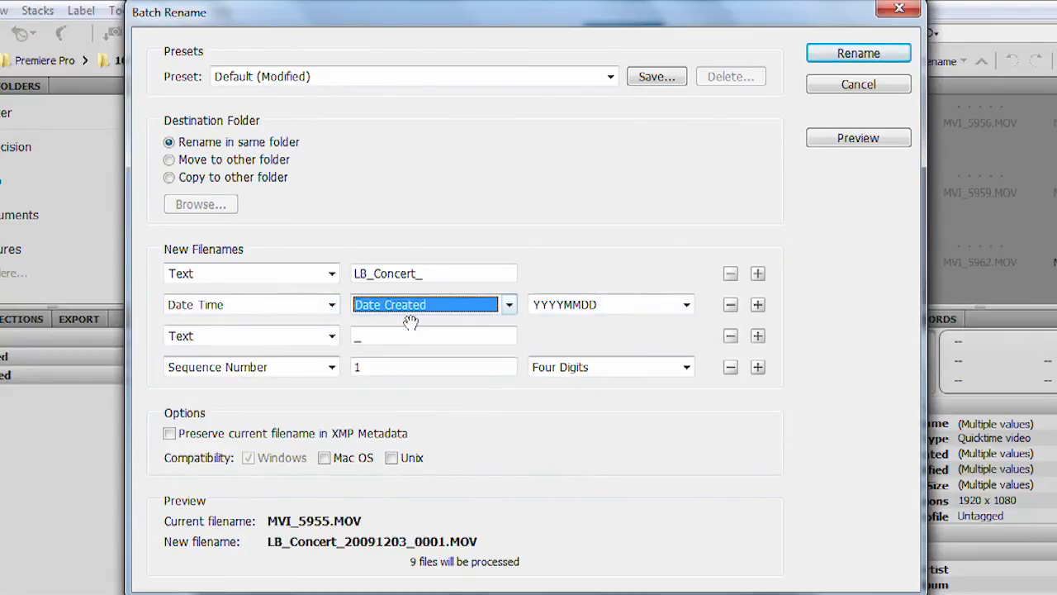
Step: Set the date format to MMDDYY and the sequence number to three digits
click(686, 304)
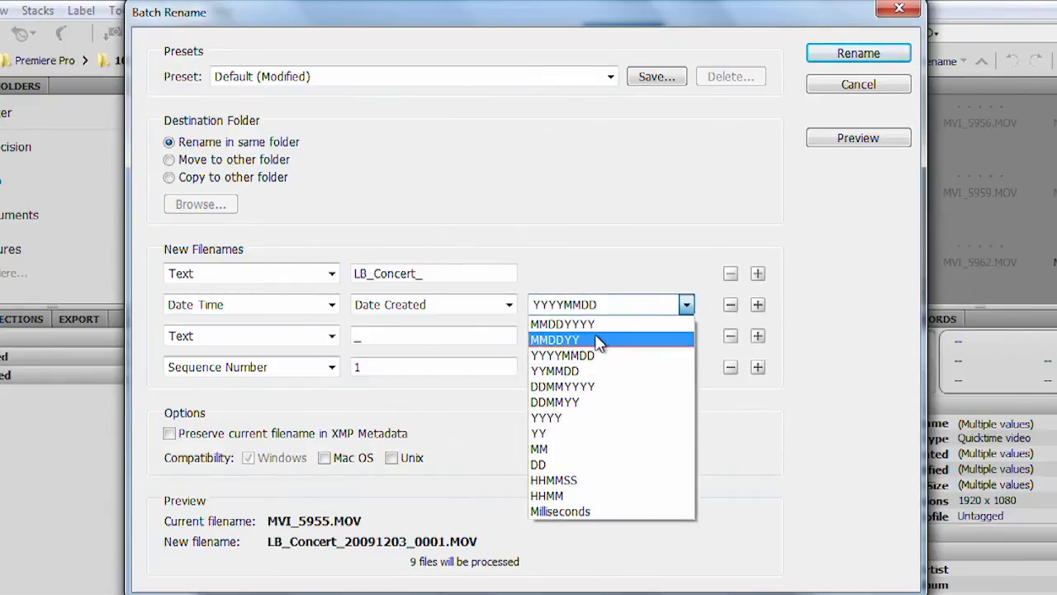
mouse_move(590, 342)
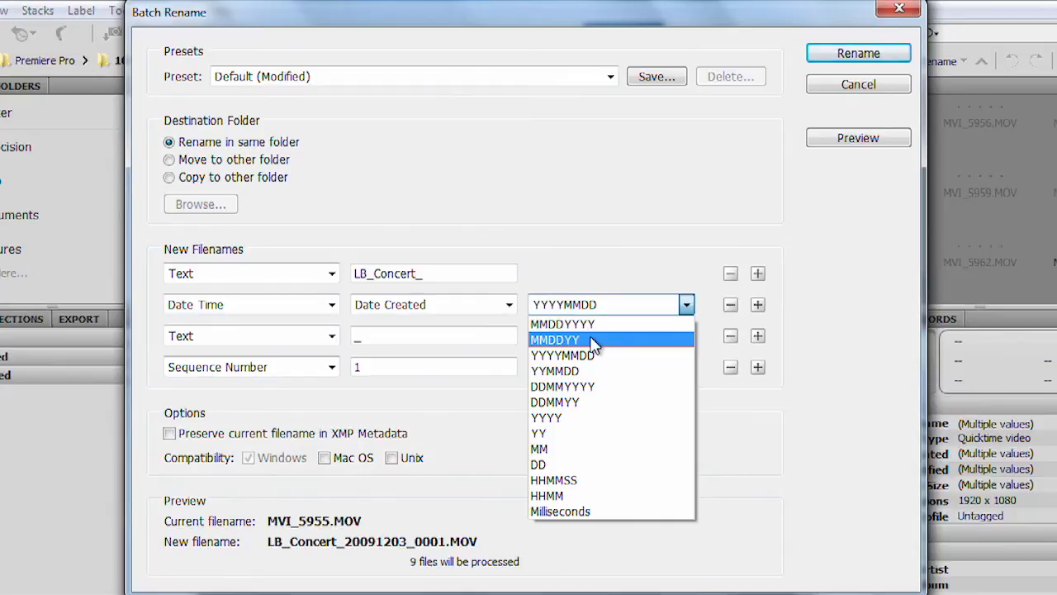
click(555, 340)
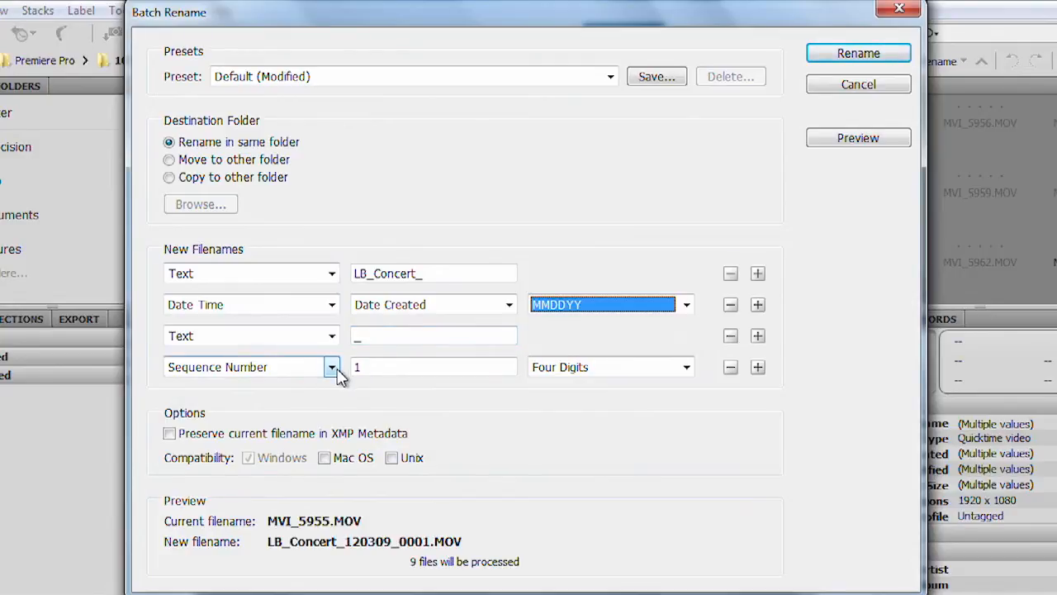
click(244, 367)
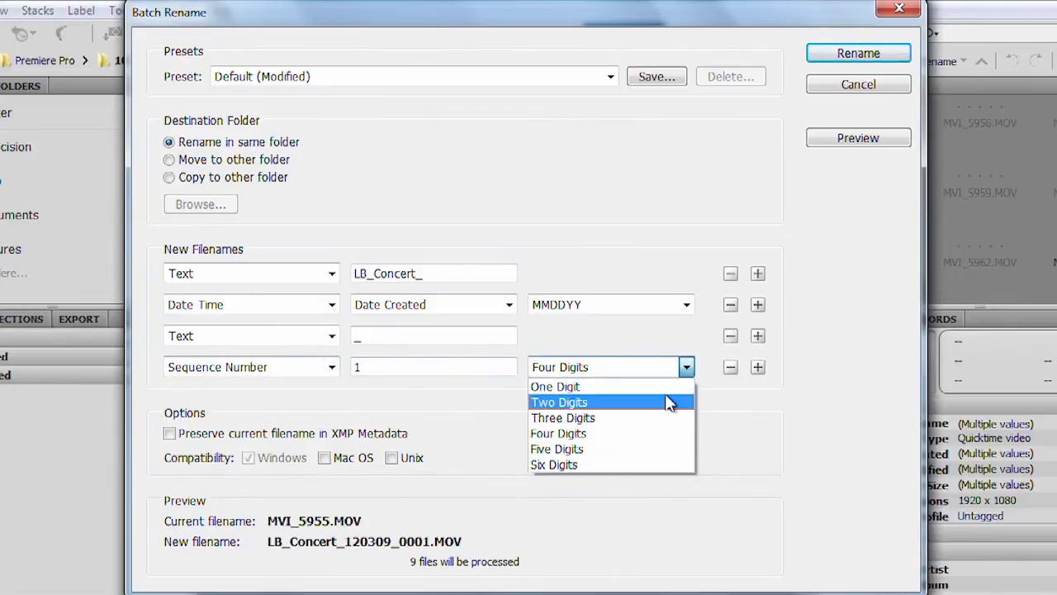
click(562, 417)
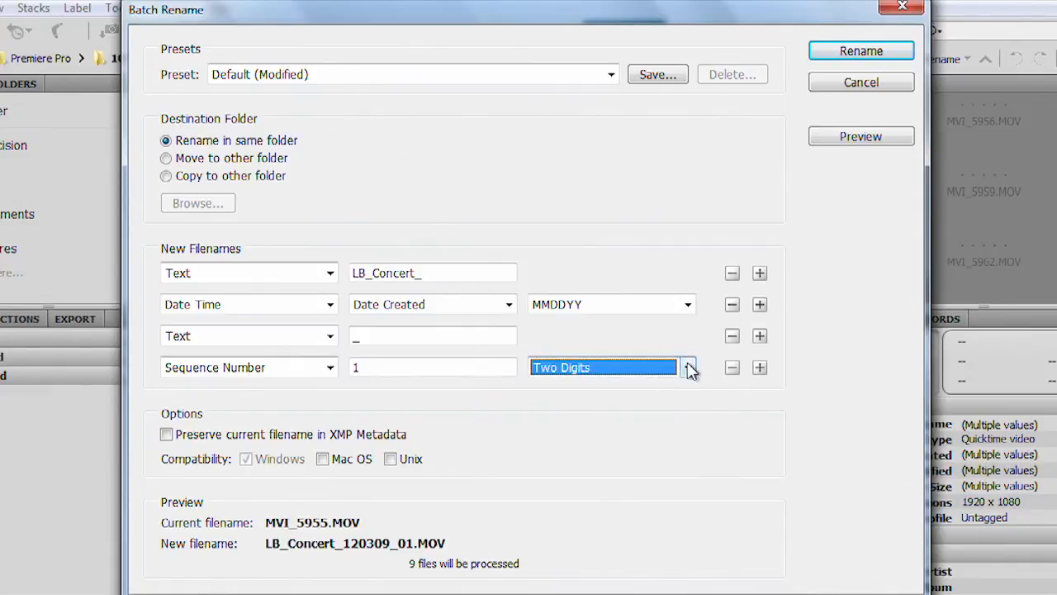
click(688, 367)
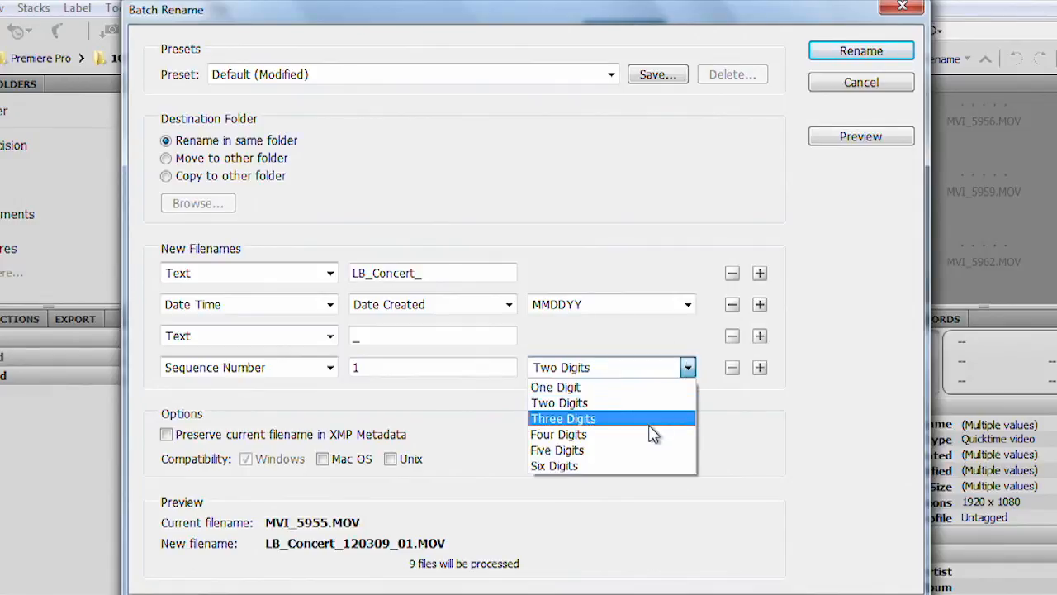
click(563, 418)
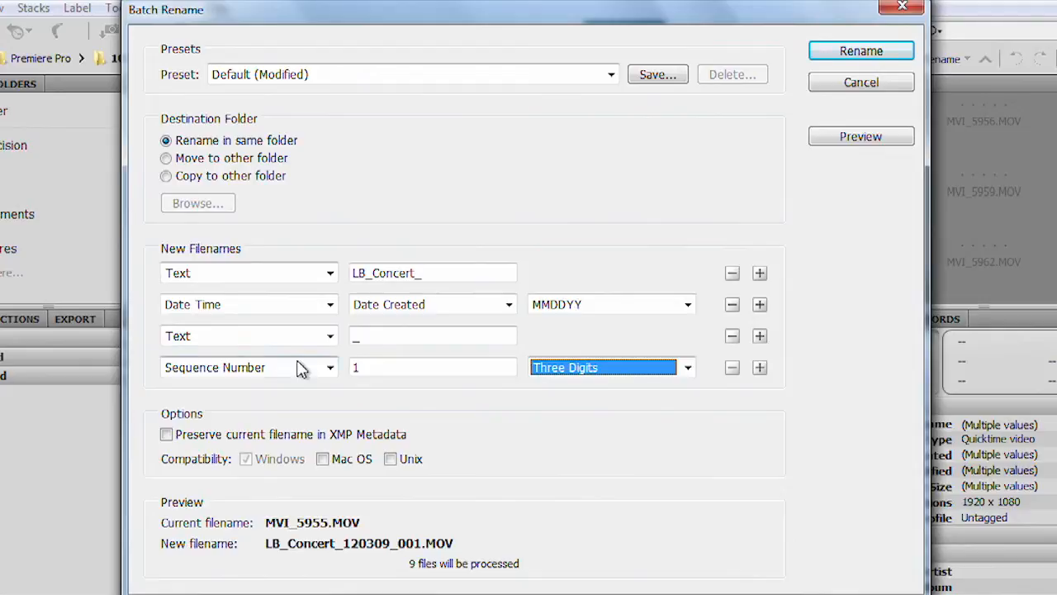
mouse_move(293, 376)
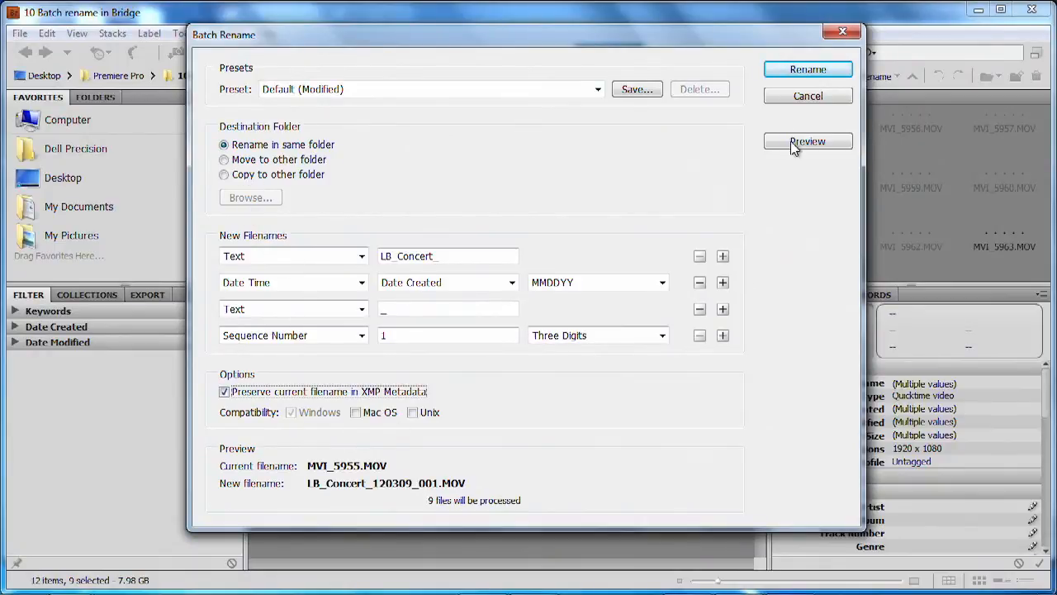
Step: Apply the rename, then create Concert Footage and Music Video folders for the clips
click(808, 68)
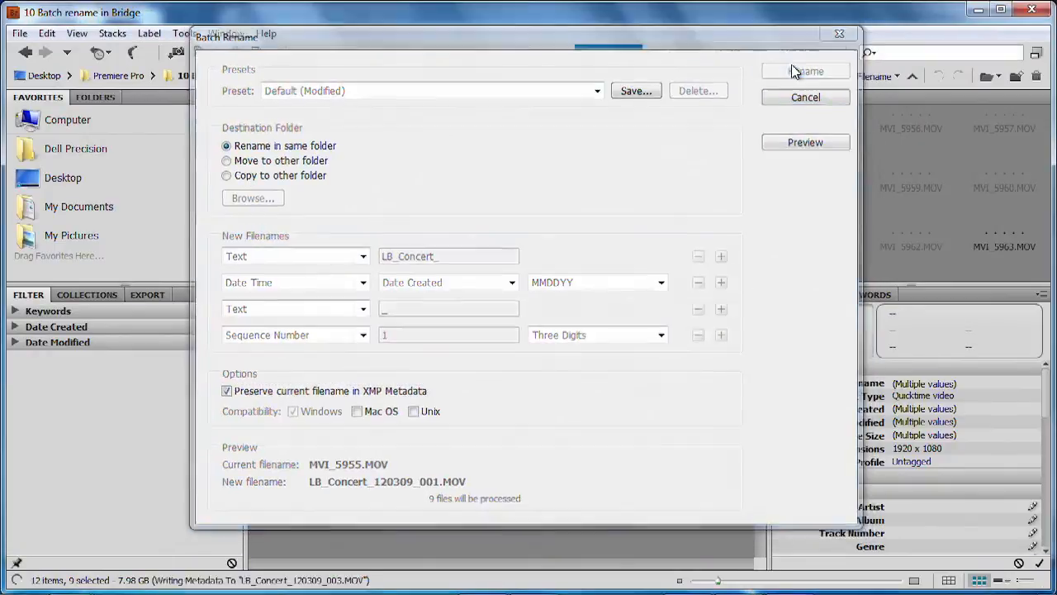
click(805, 71)
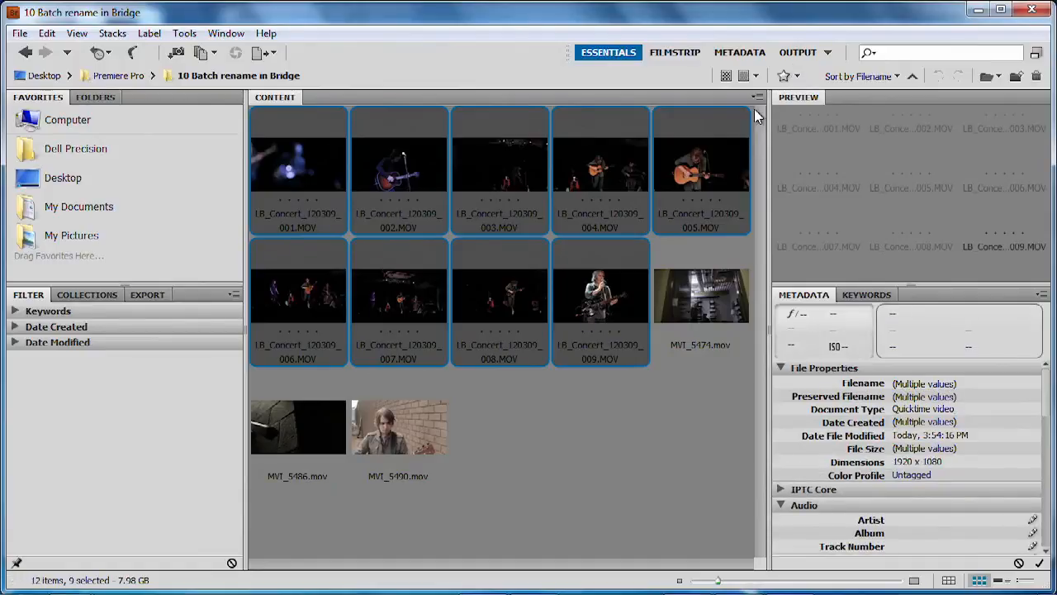
mouse_move(549, 346)
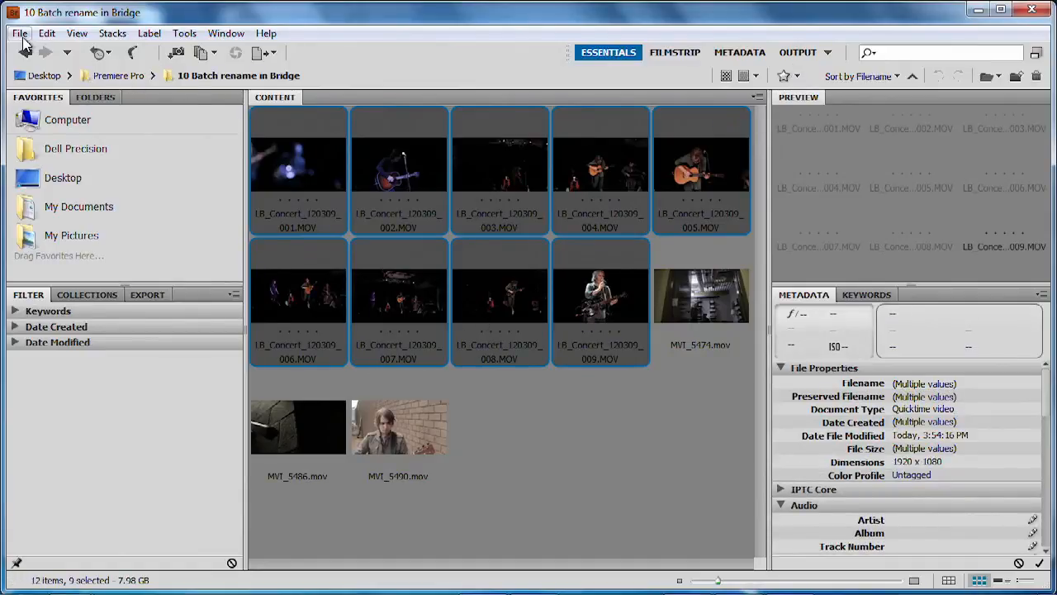
click(19, 33)
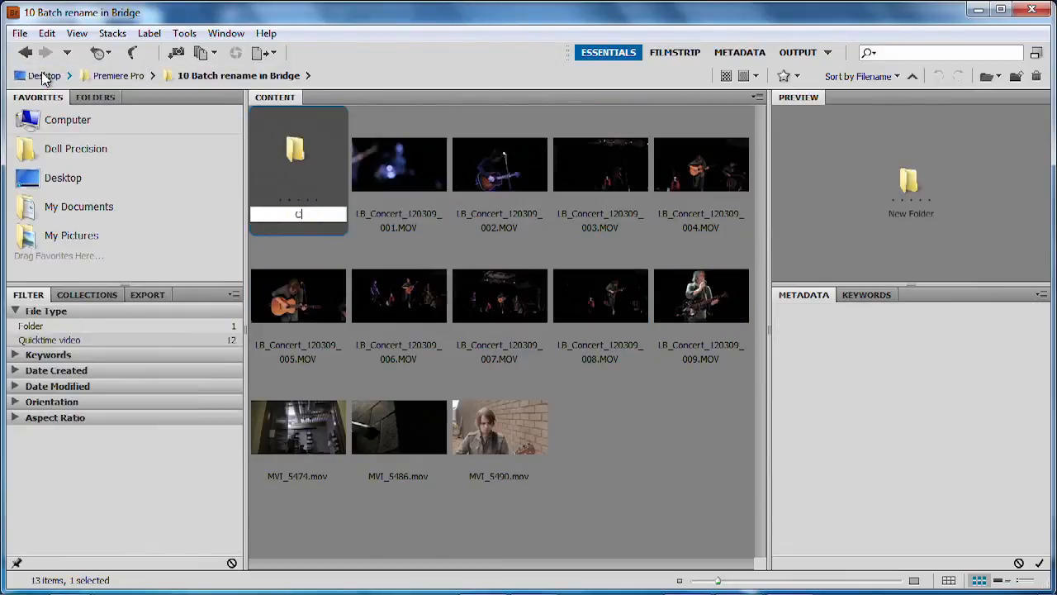
text(Concert Fool)
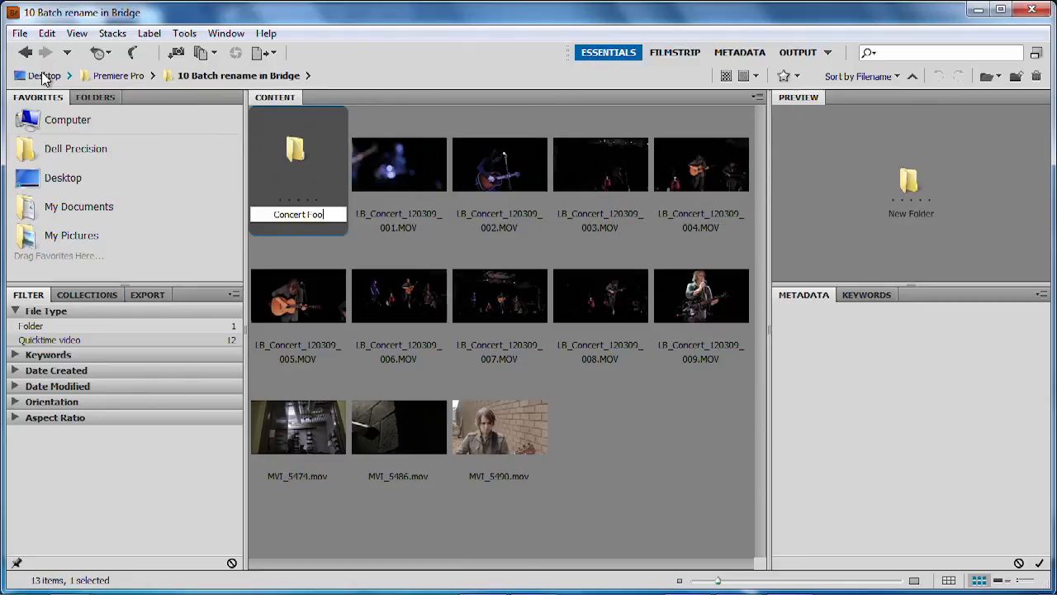
click(399, 164)
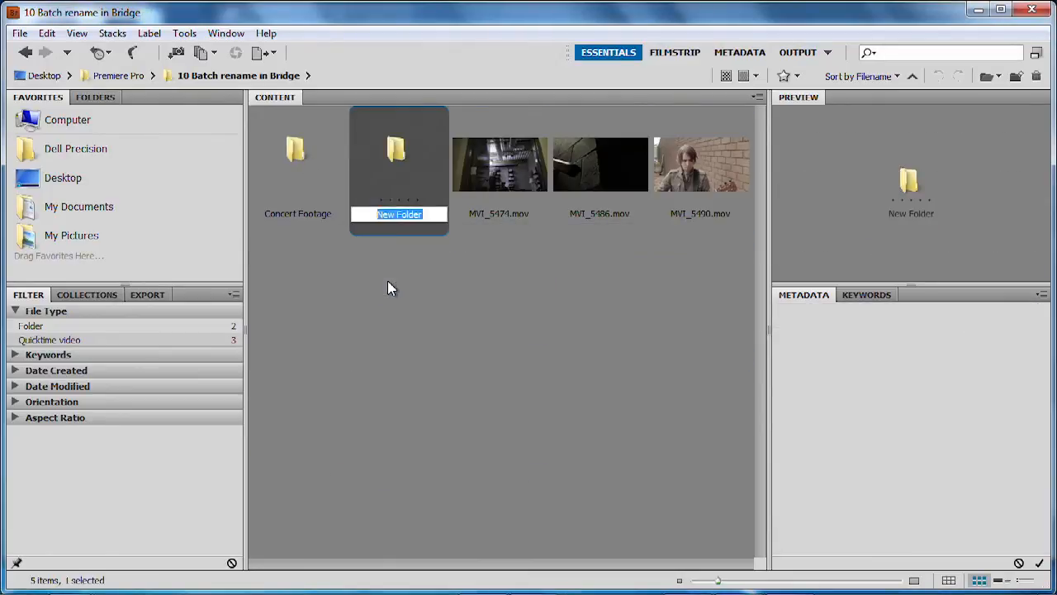
text(Music Video)
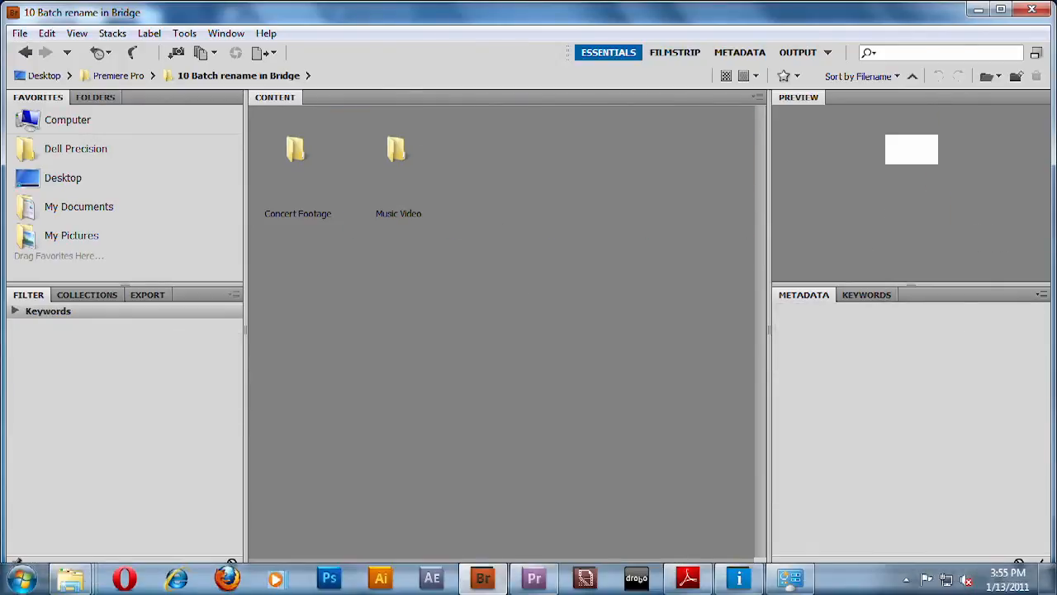
Step: In Premiere Pro, import the '10 Batch rename in Bridge' folder as a bin, then close the bin window
click(535, 577)
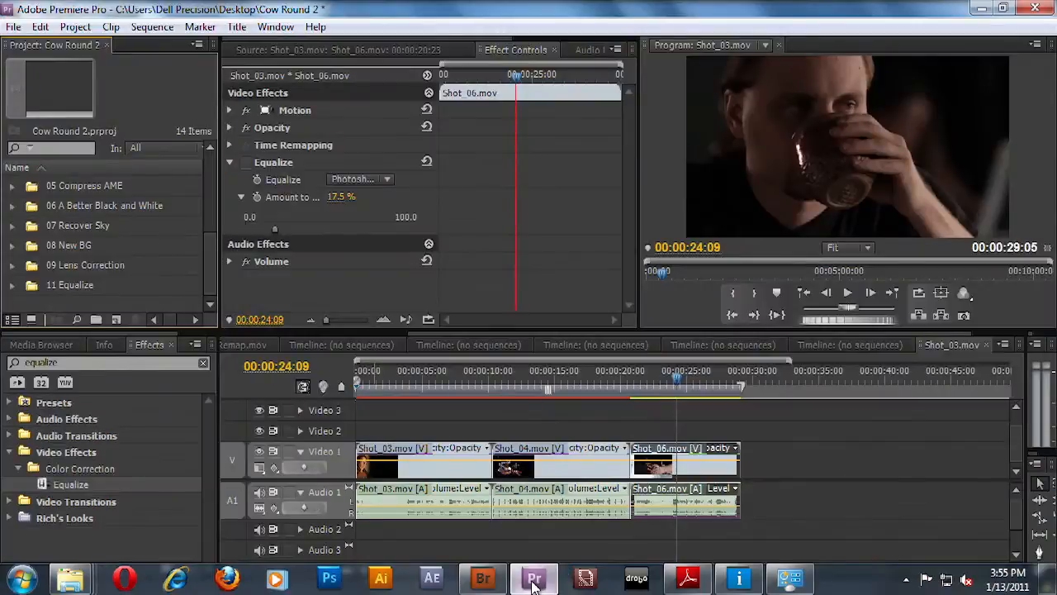
click(13, 27)
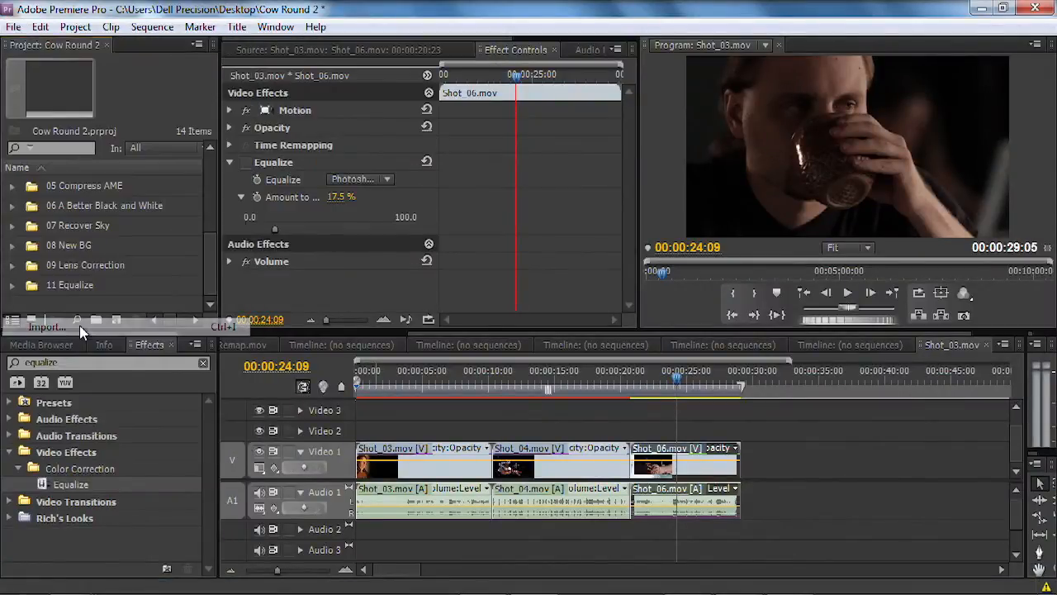
click(47, 326)
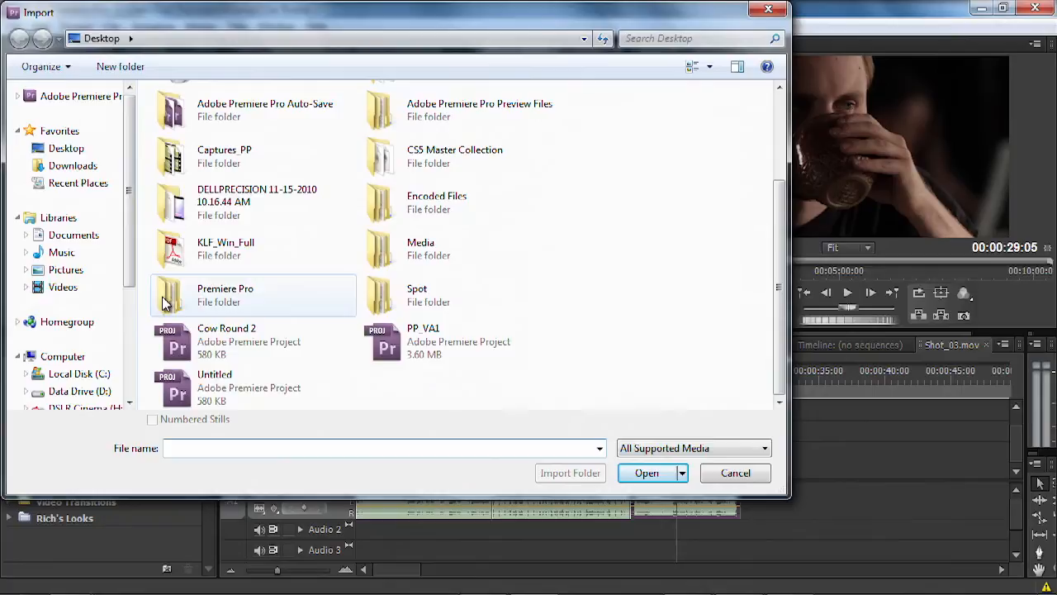
double_click(225, 295)
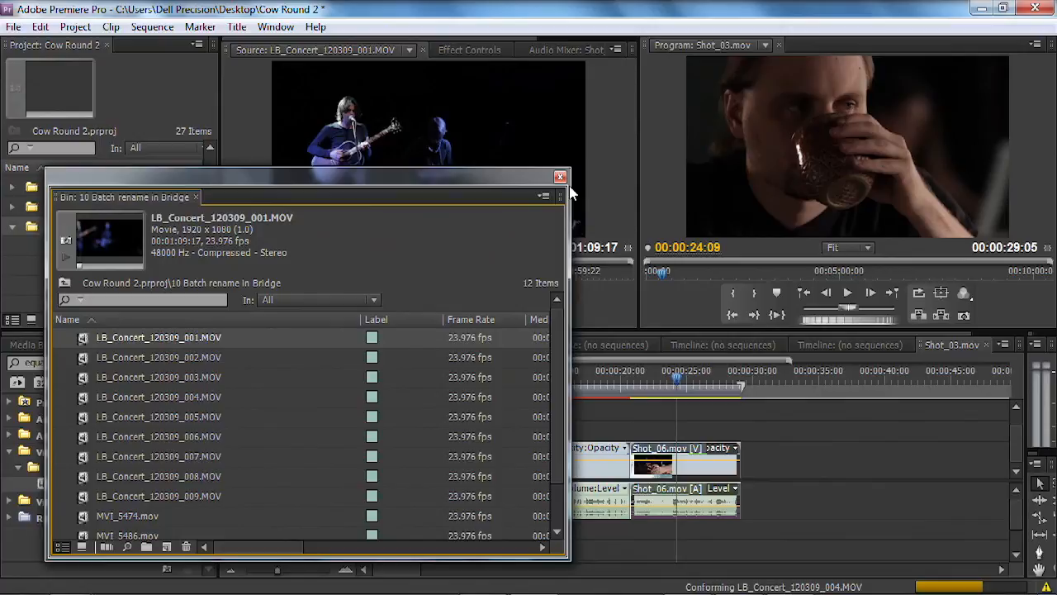
click(560, 177)
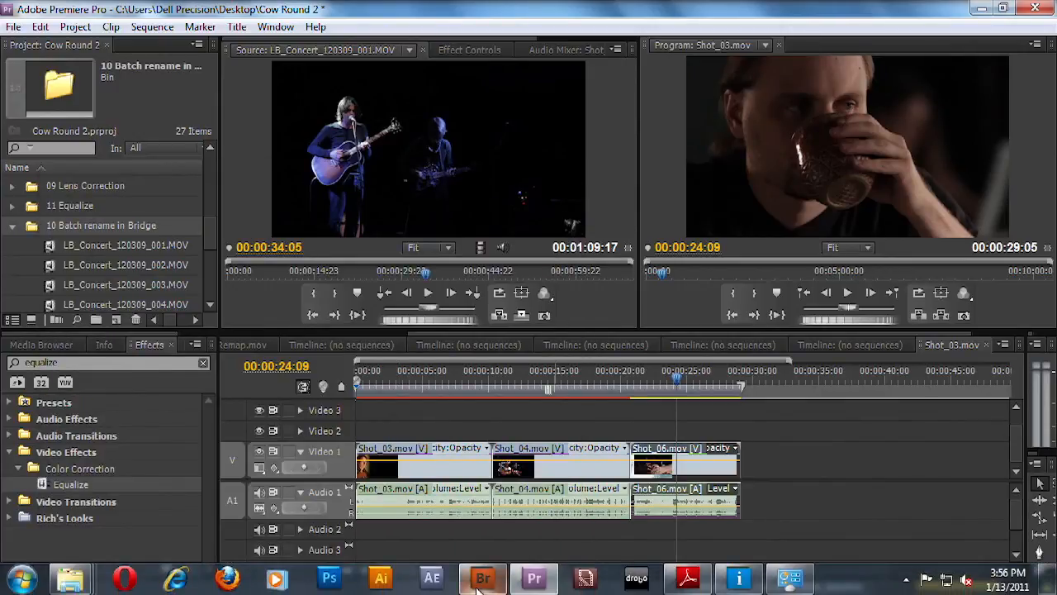
Step: In Bridge, view Concert Footage as details sorted by the Type column
click(483, 577)
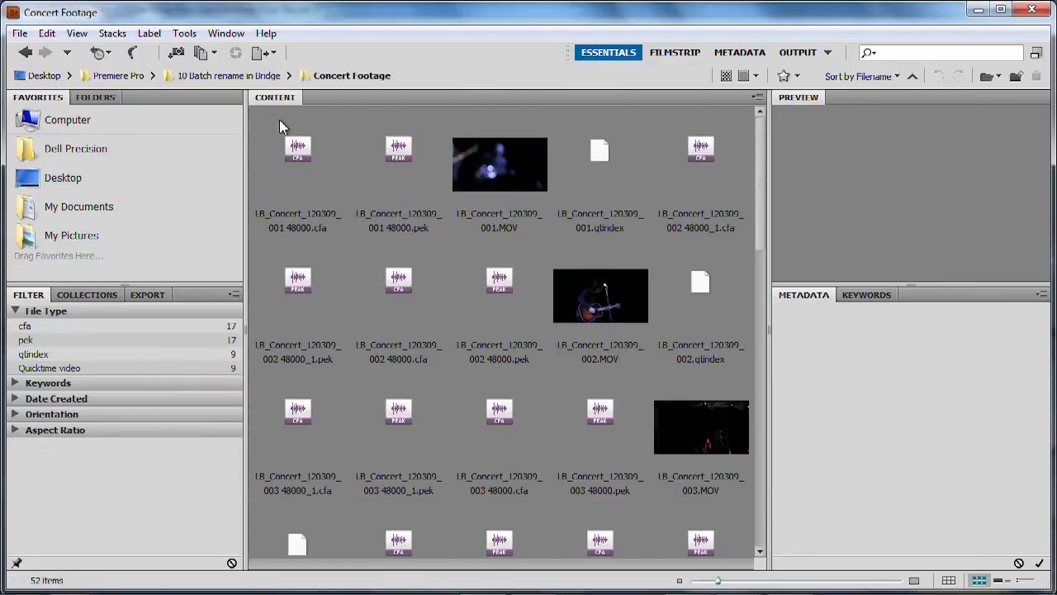
click(77, 33)
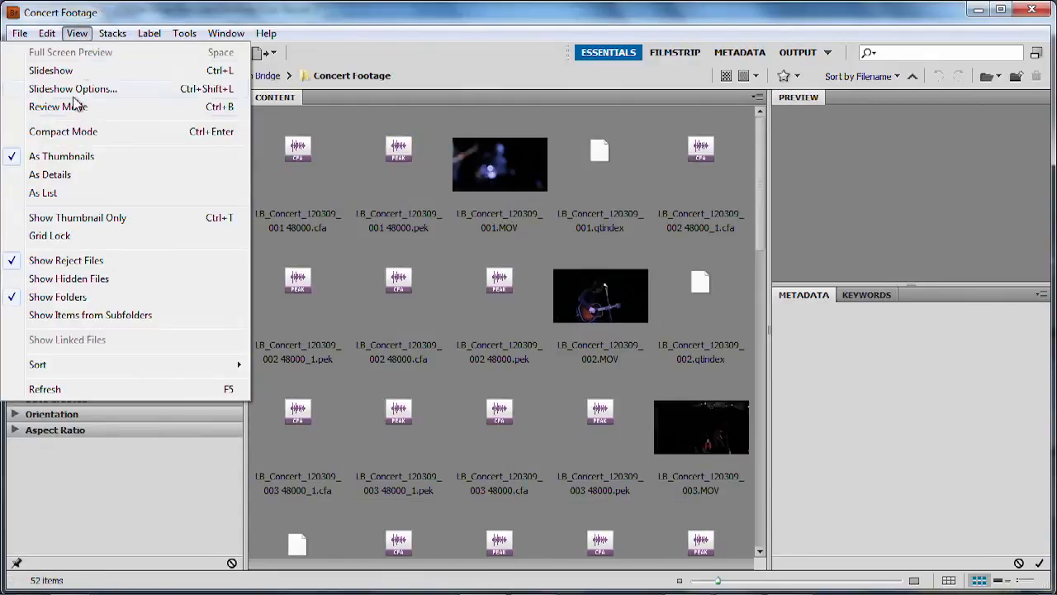
click(50, 174)
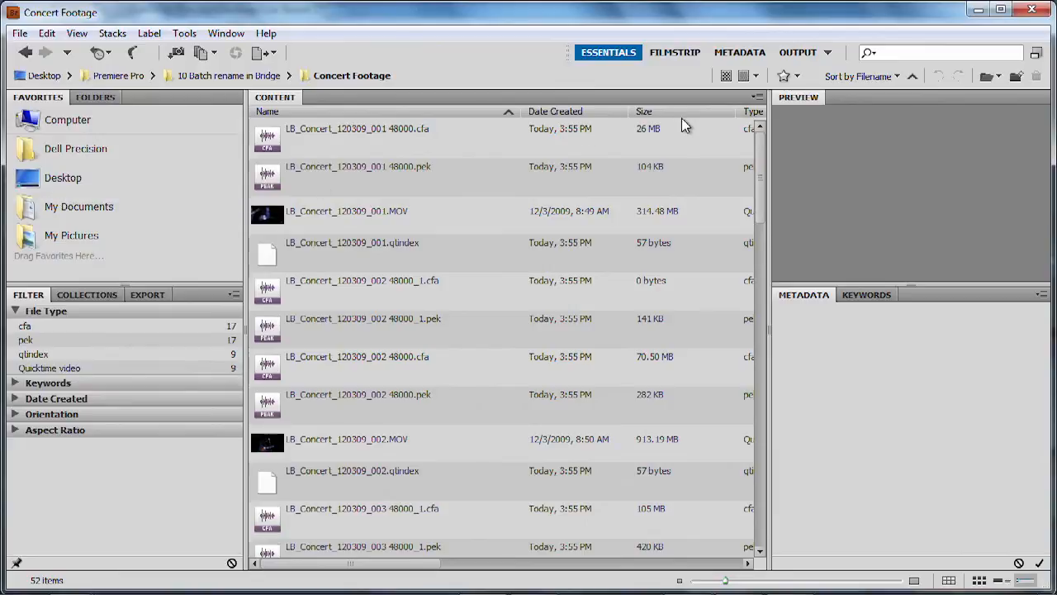
mouse_move(676, 439)
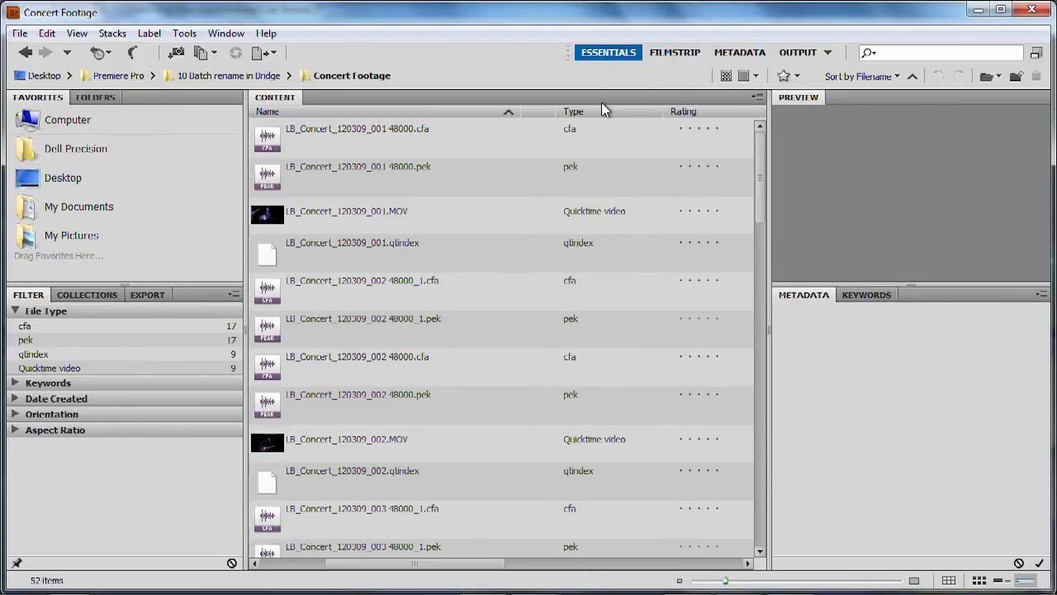
click(573, 111)
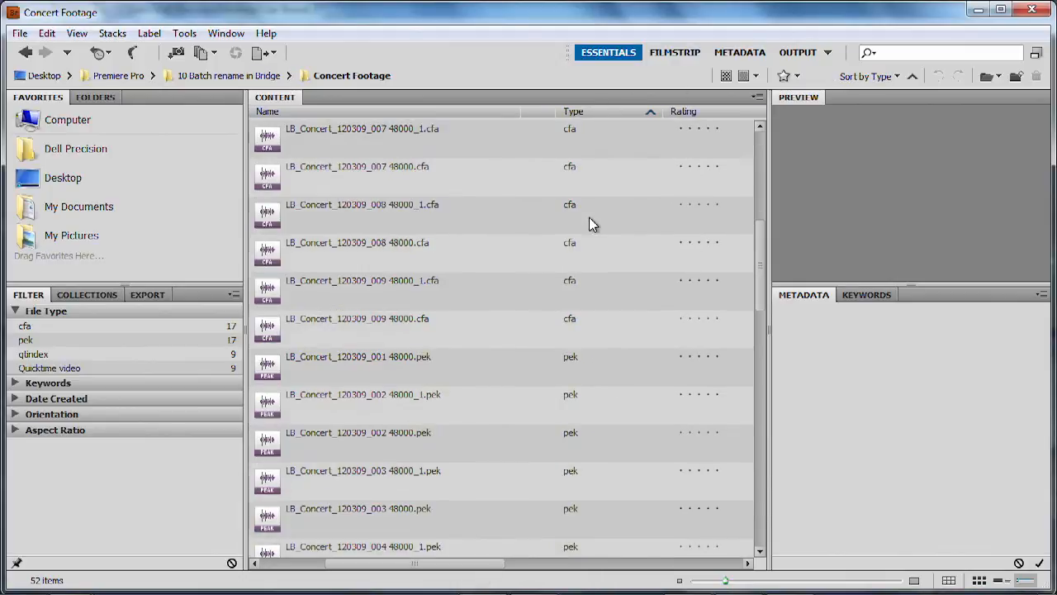
scroll(down, 3)
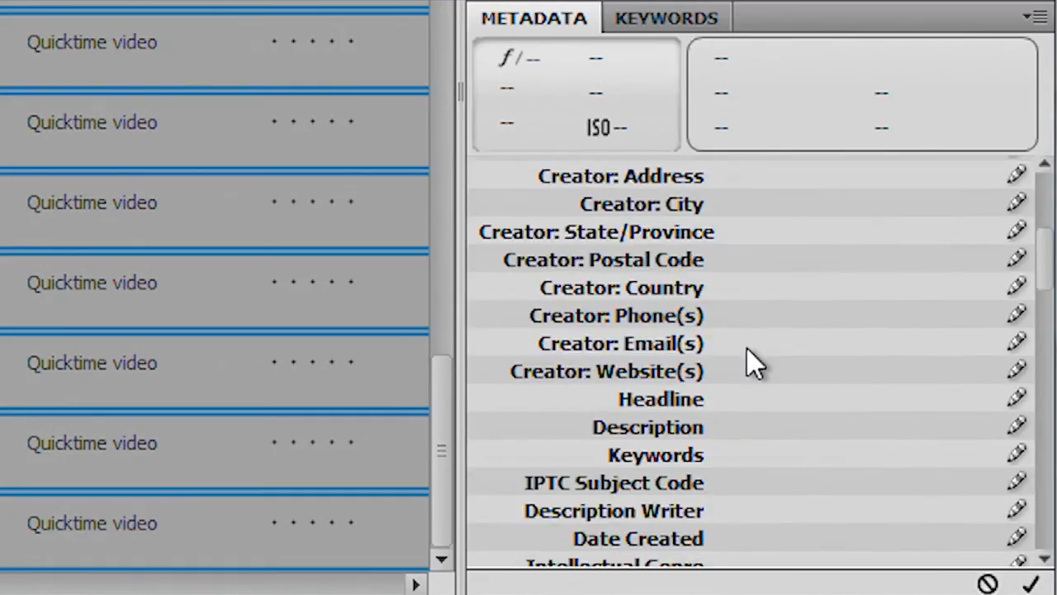
scroll(down, 3)
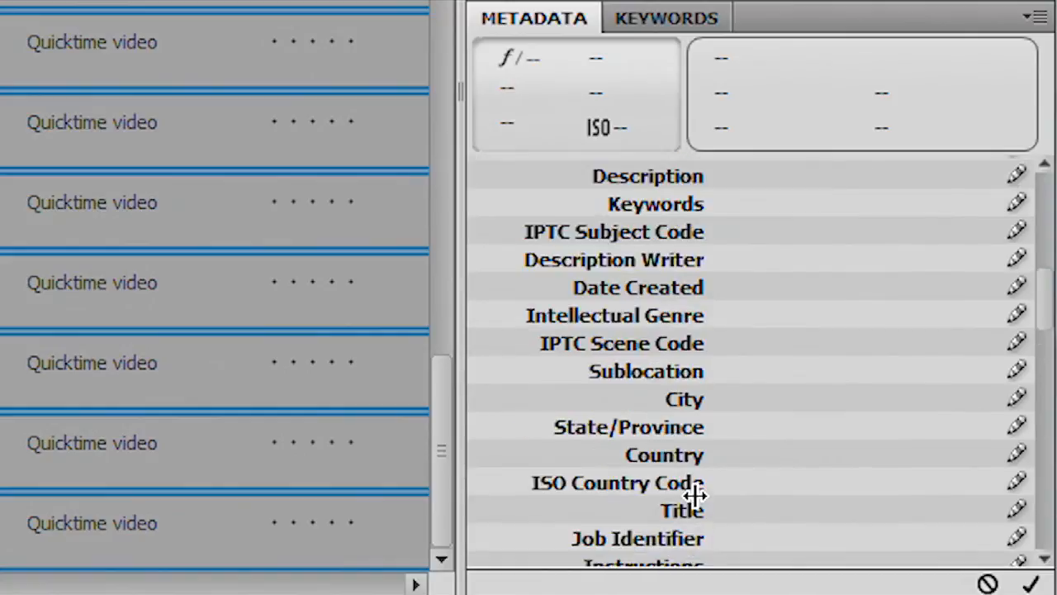
mouse_move(755, 388)
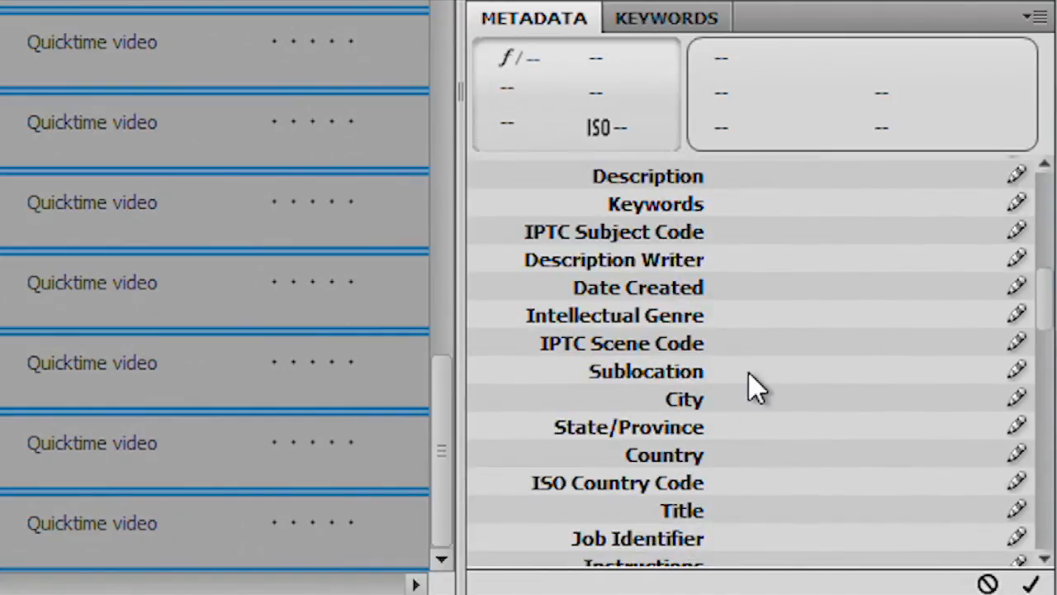
scroll(down, 3)
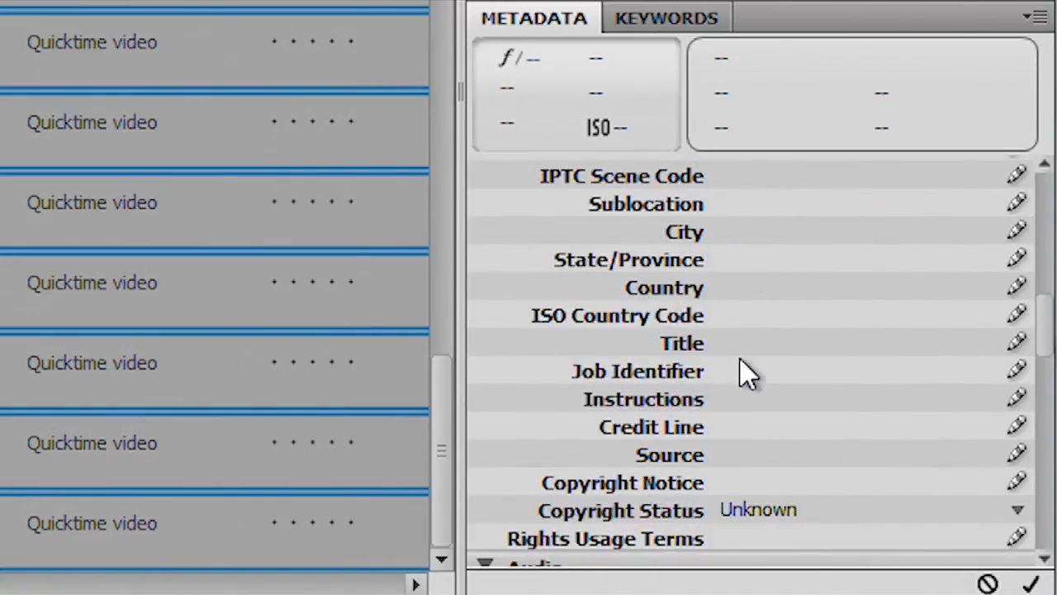